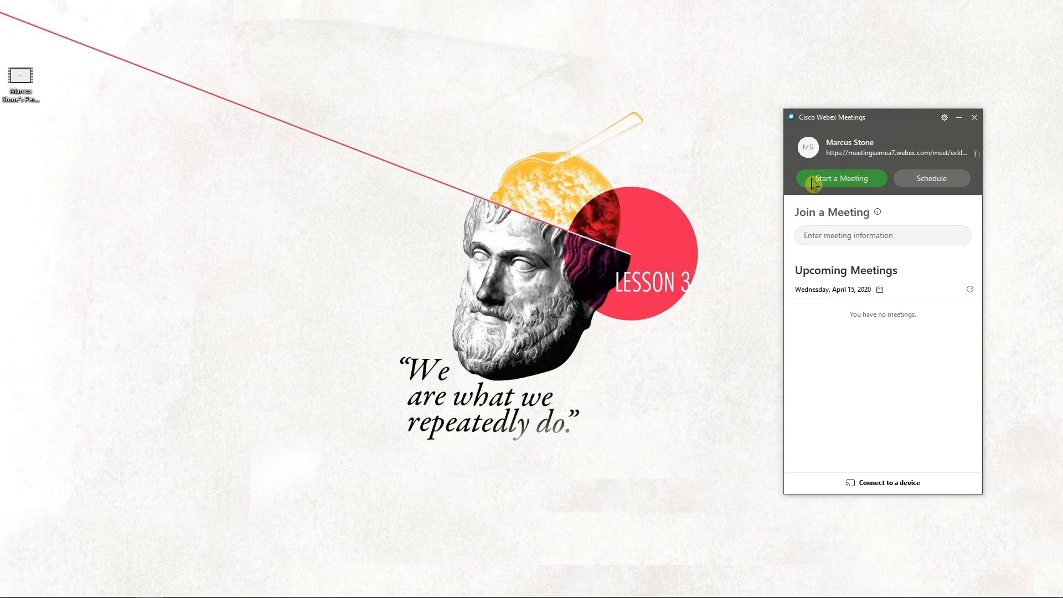
- Start an instant meeting in the personal room and wait for others to join
click(840, 179)
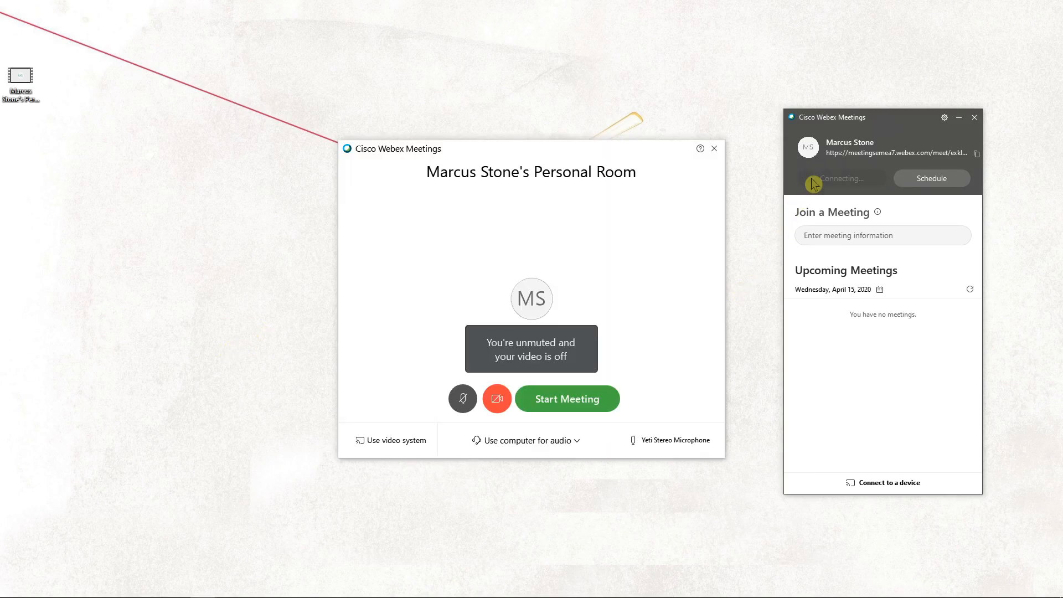
click(566, 399)
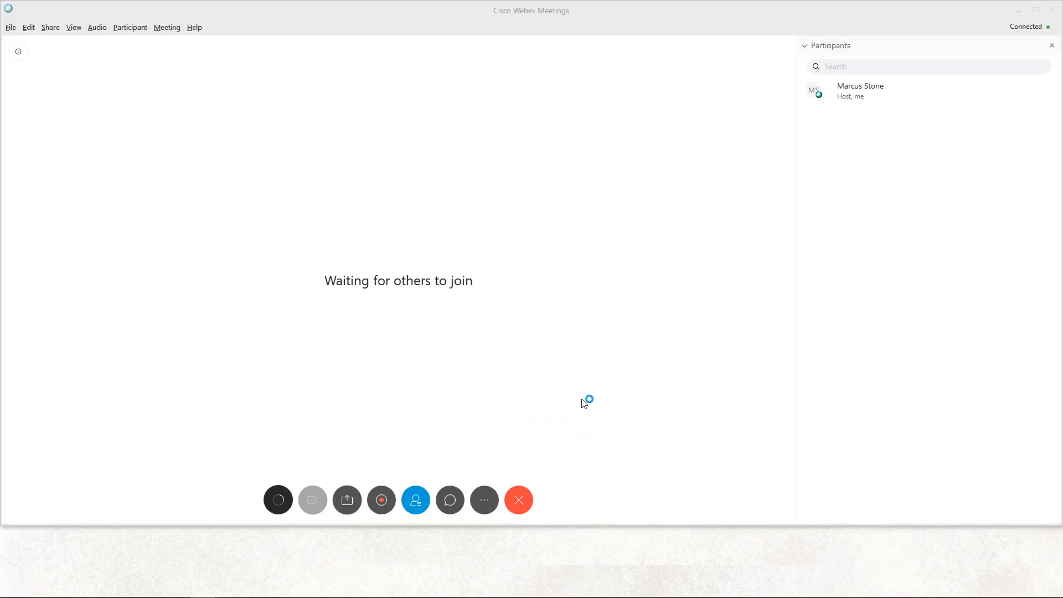
- Mute your own microphone from the meeting toolbar, leaving video off
click(312, 500)
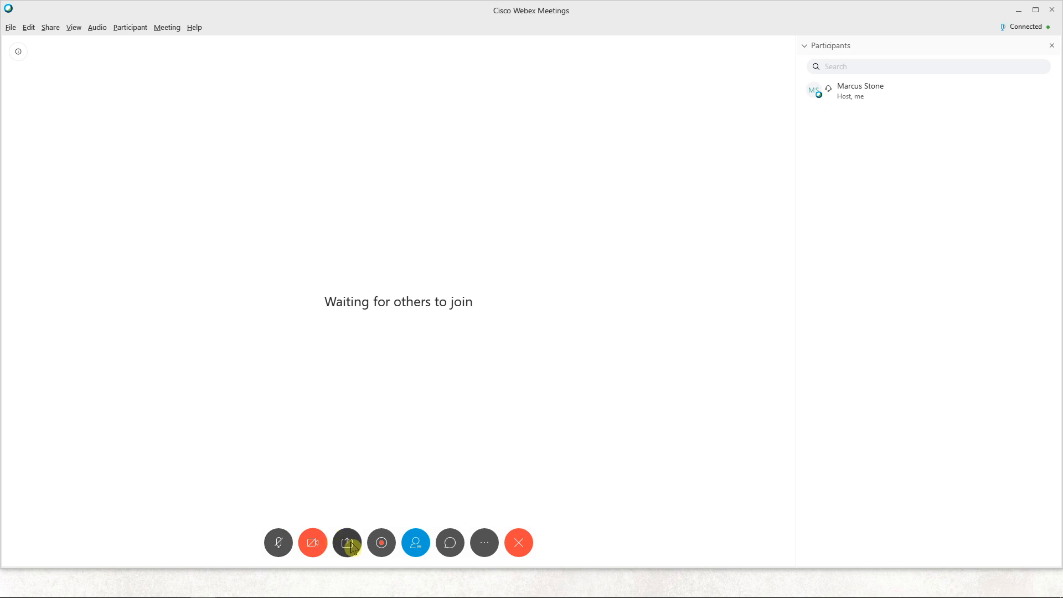
click(278, 543)
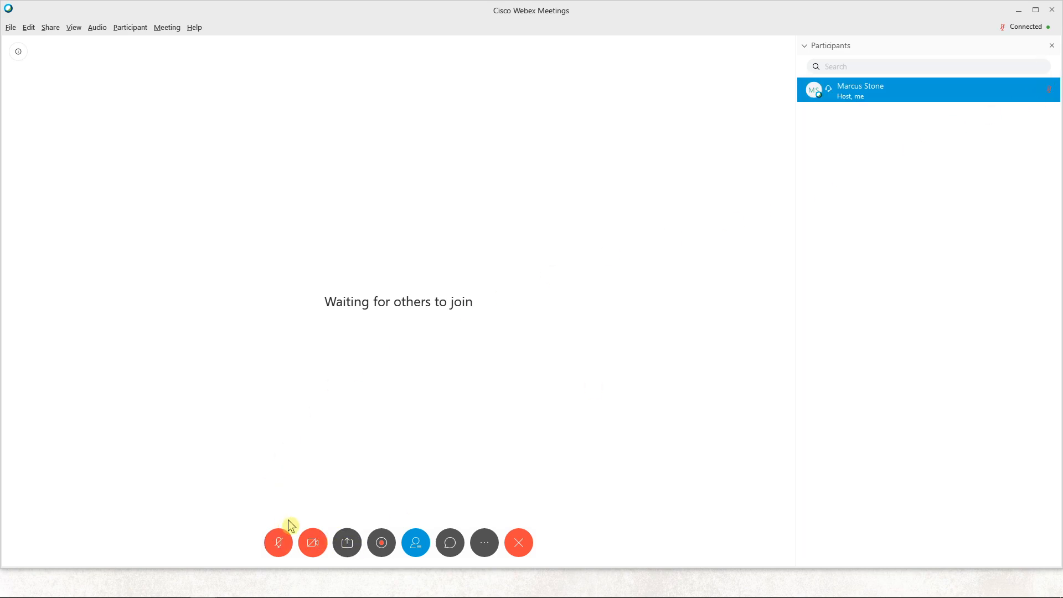
mouse_move(347, 543)
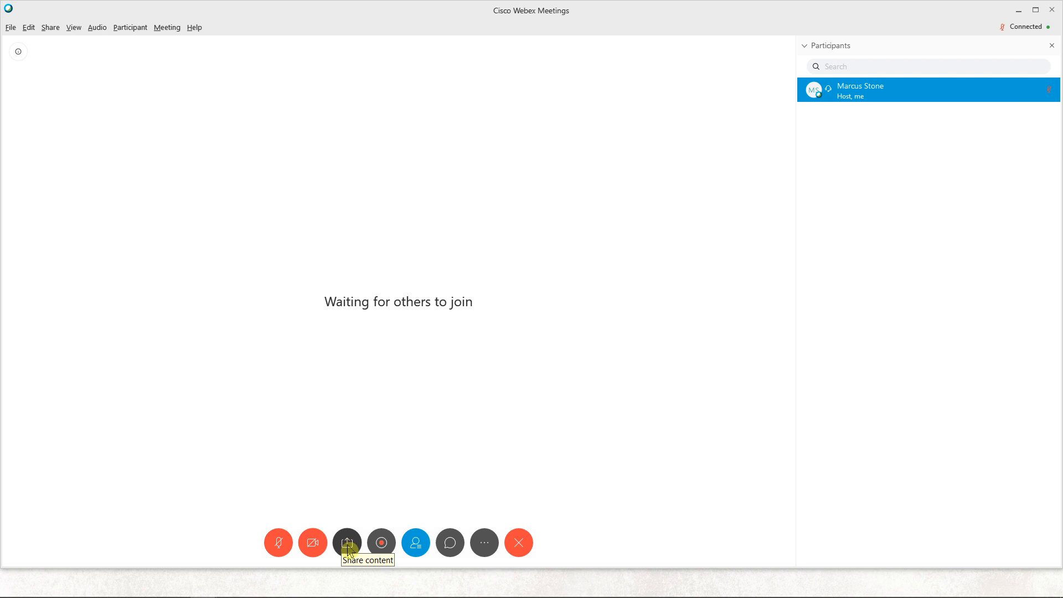
- Share the Baby Yoda image file with the meeting and dismiss the video-system notice
click(346, 543)
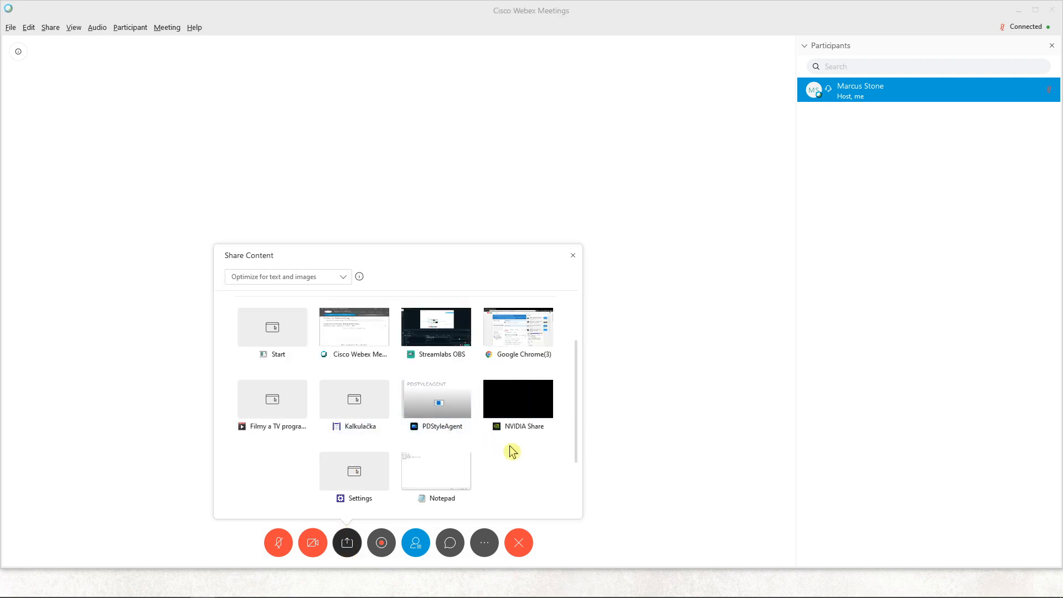
scroll(down, 3)
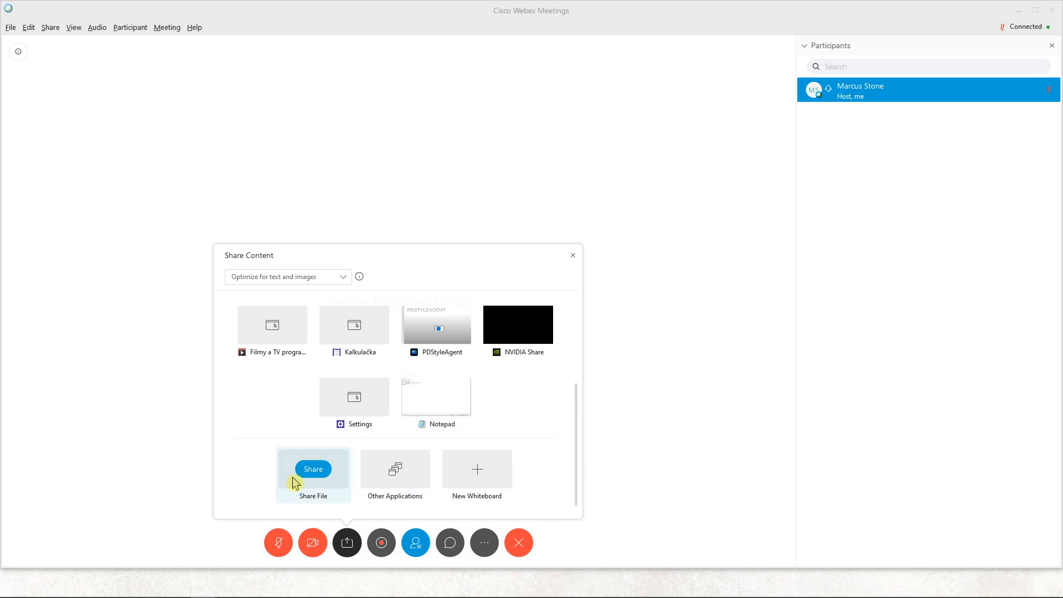
click(312, 470)
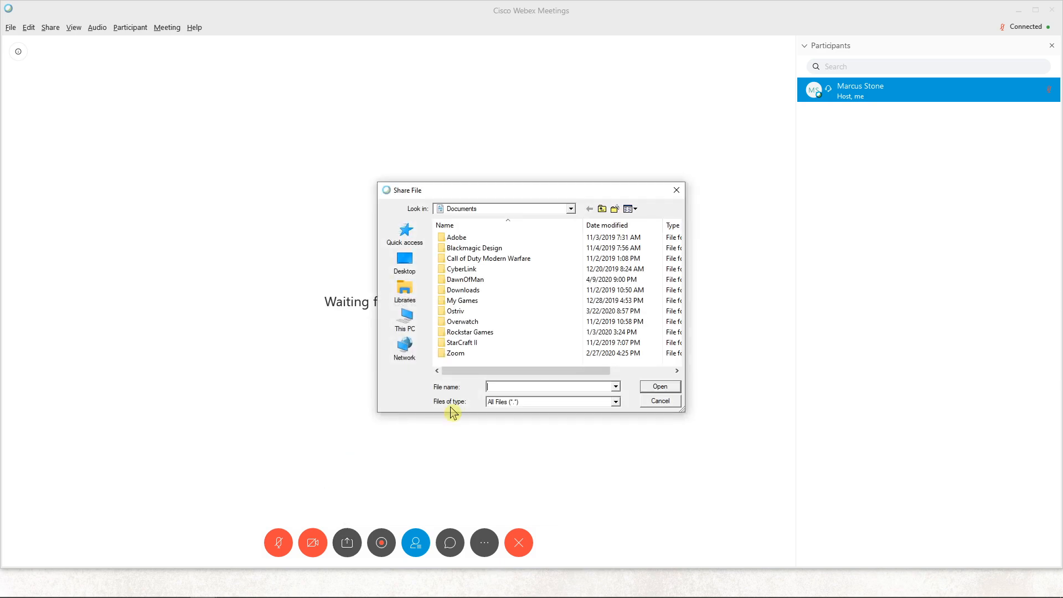
click(404, 259)
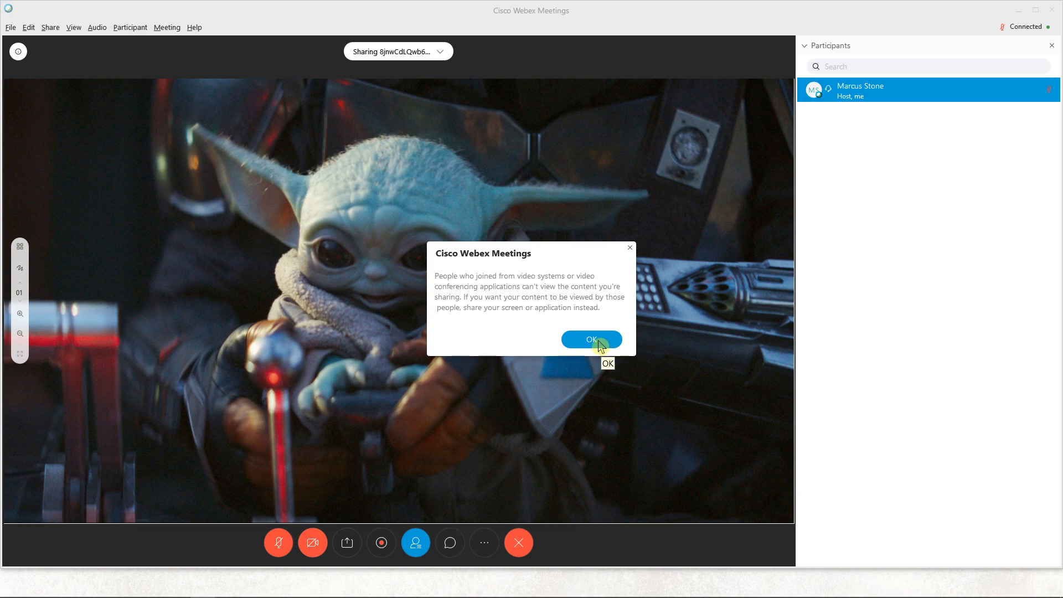
click(590, 339)
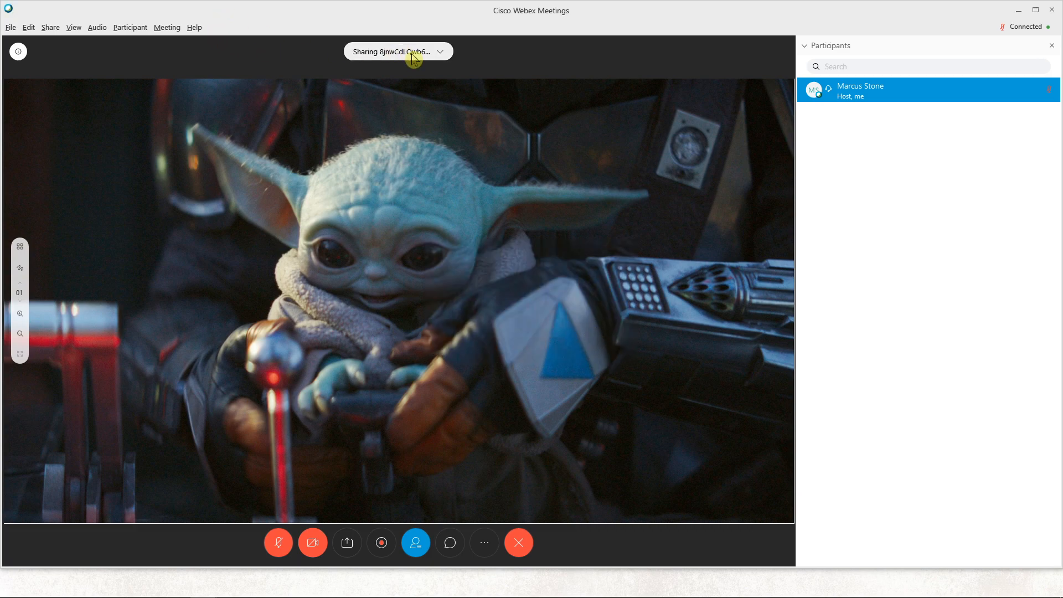
mouse_move(173, 127)
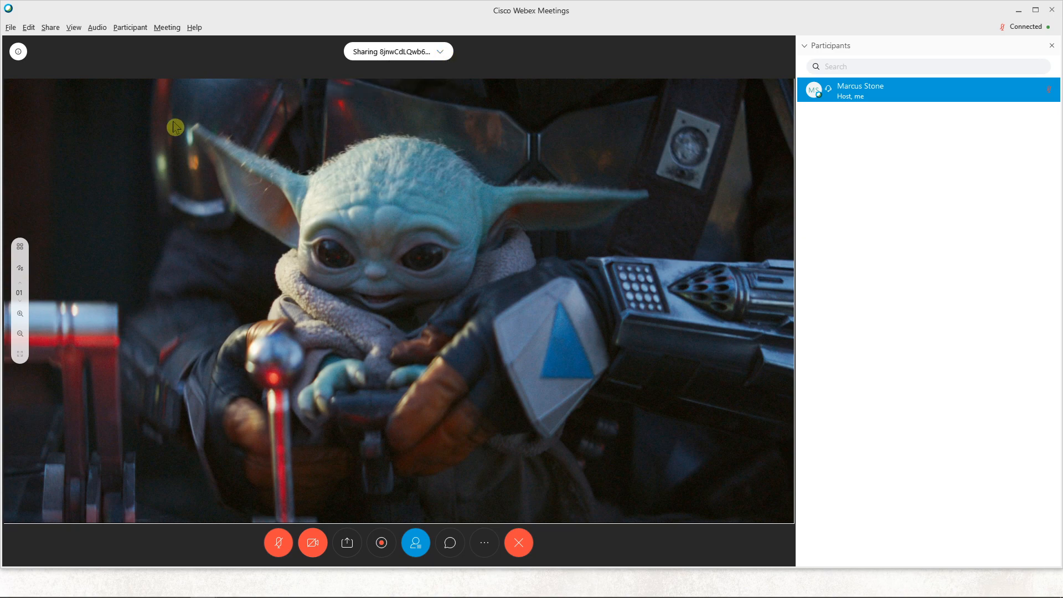
mouse_move(390, 530)
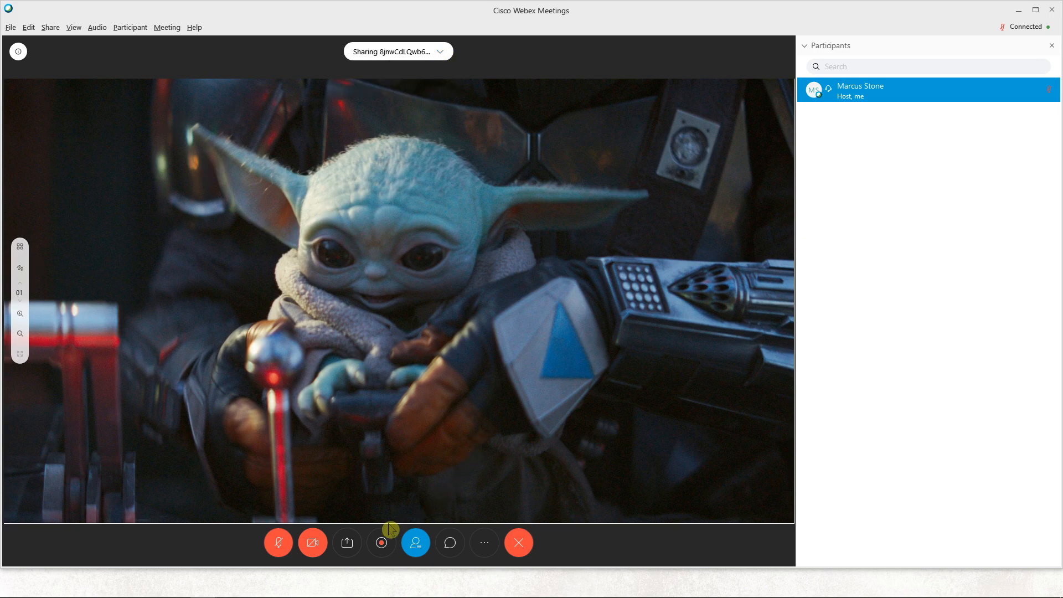
- Share the emocie text document from the Desktop and show the list of shared documents
click(346, 542)
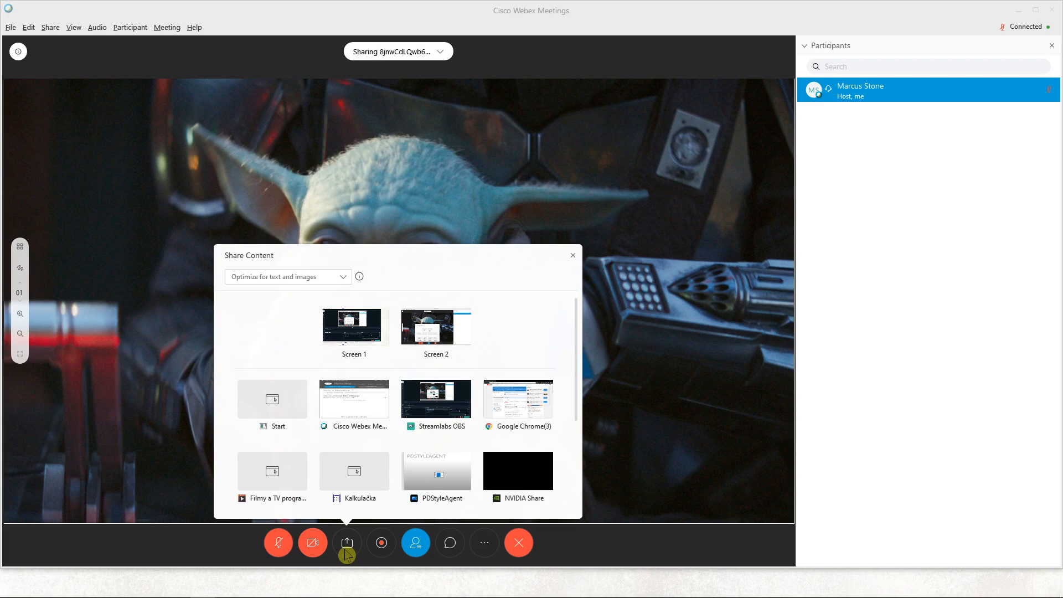
mouse_move(427, 532)
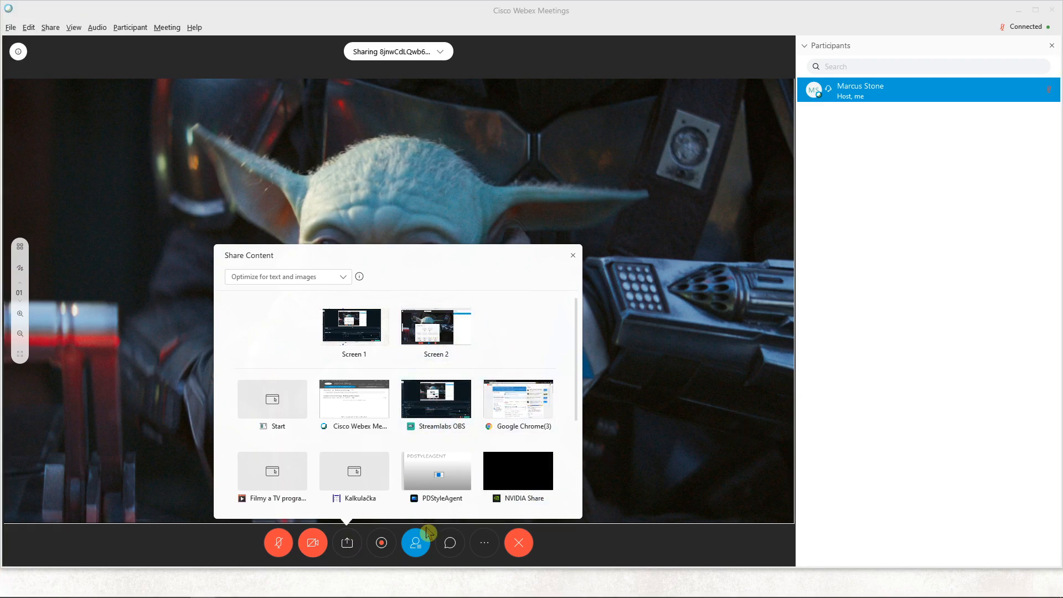
scroll(down, 3)
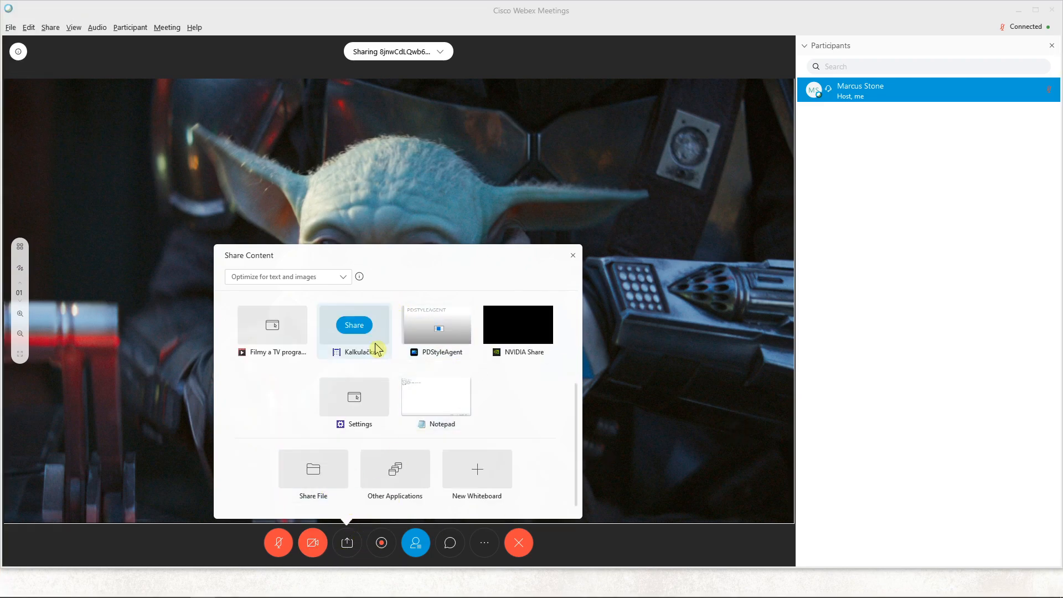
click(313, 475)
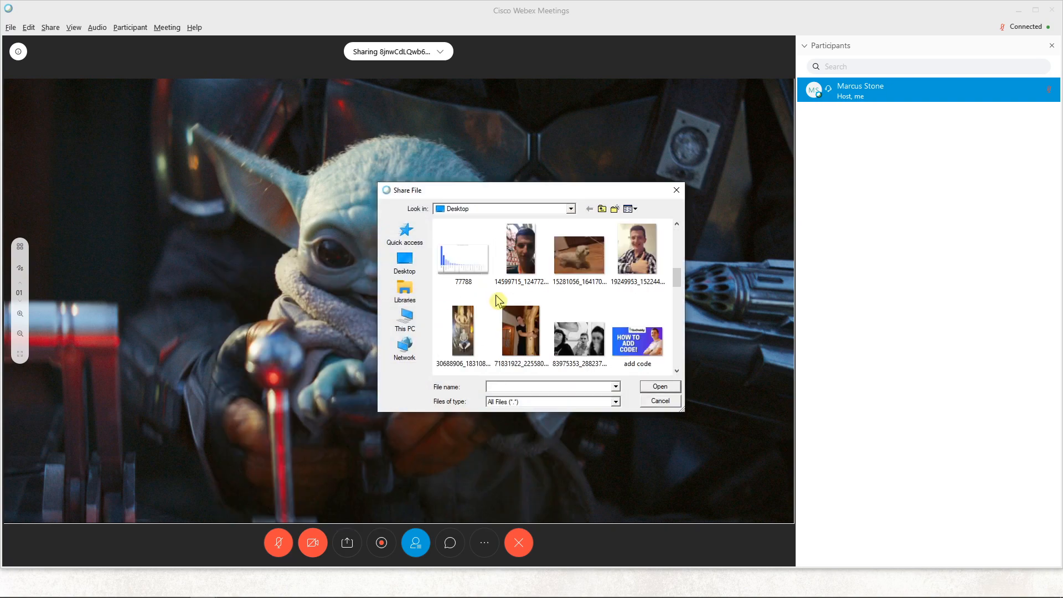
scroll(down, 3)
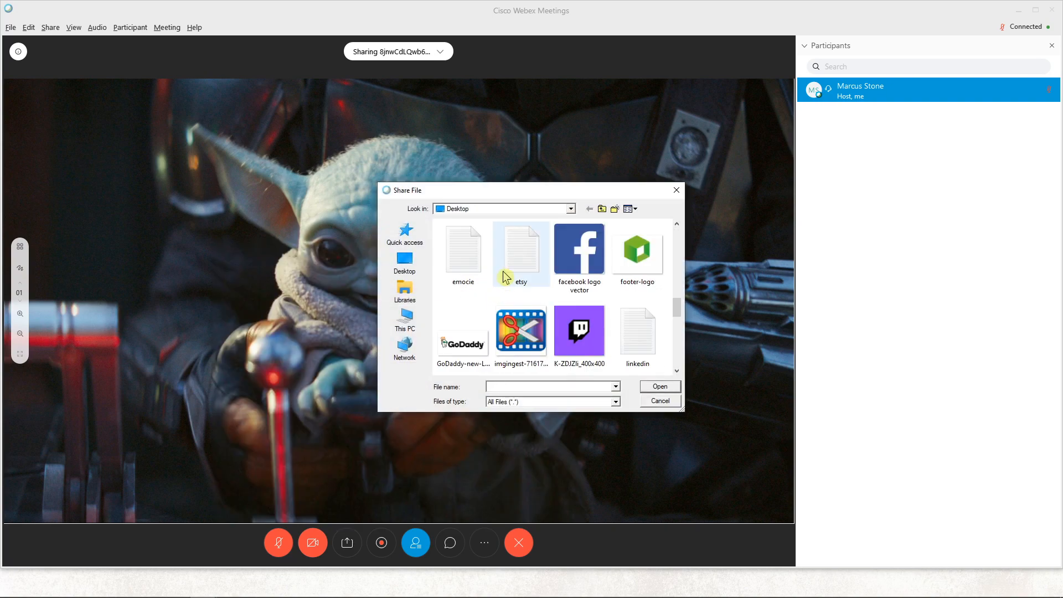
double_click(463, 247)
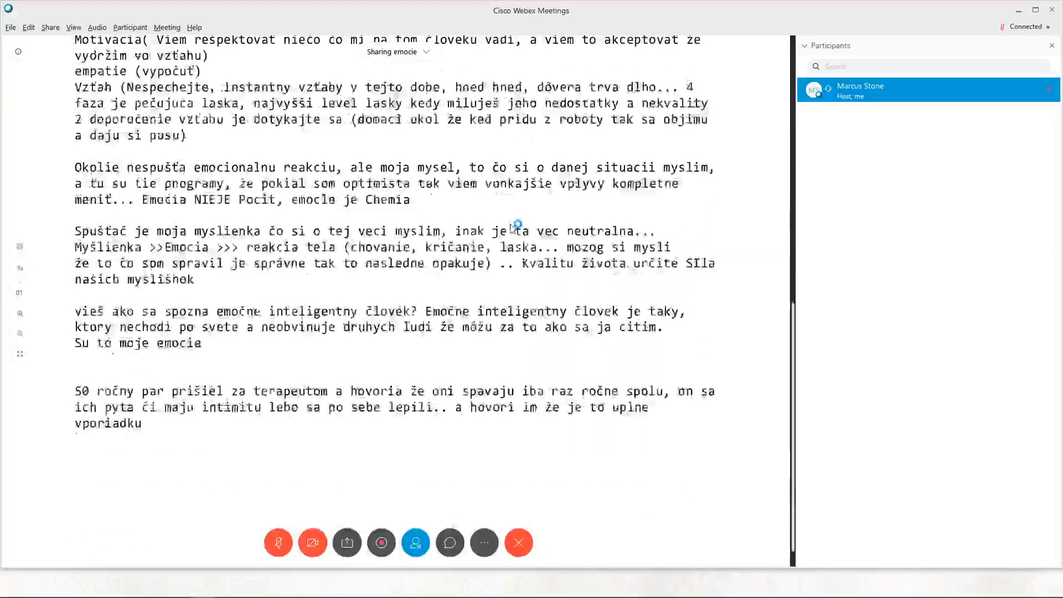
scroll(down, 3)
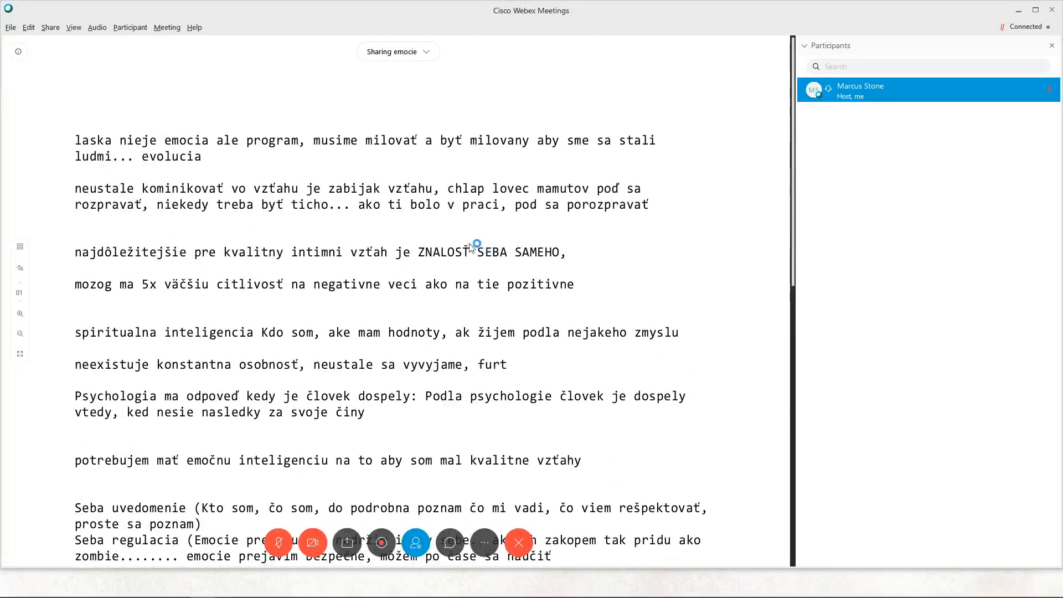
click(398, 52)
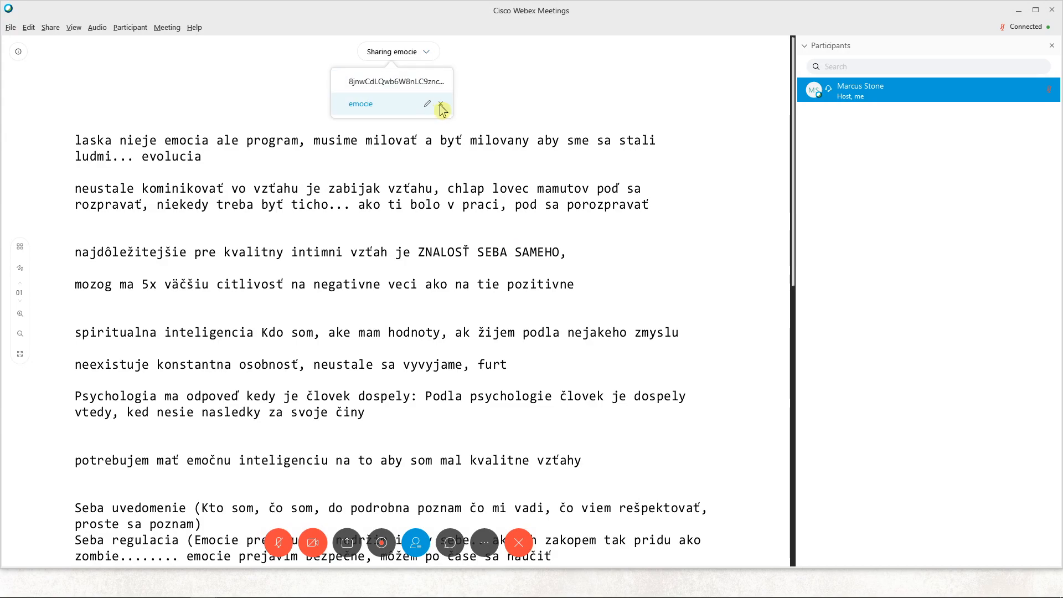
- Close the shared emocie document without saving, returning to the Baby Yoda image
click(441, 104)
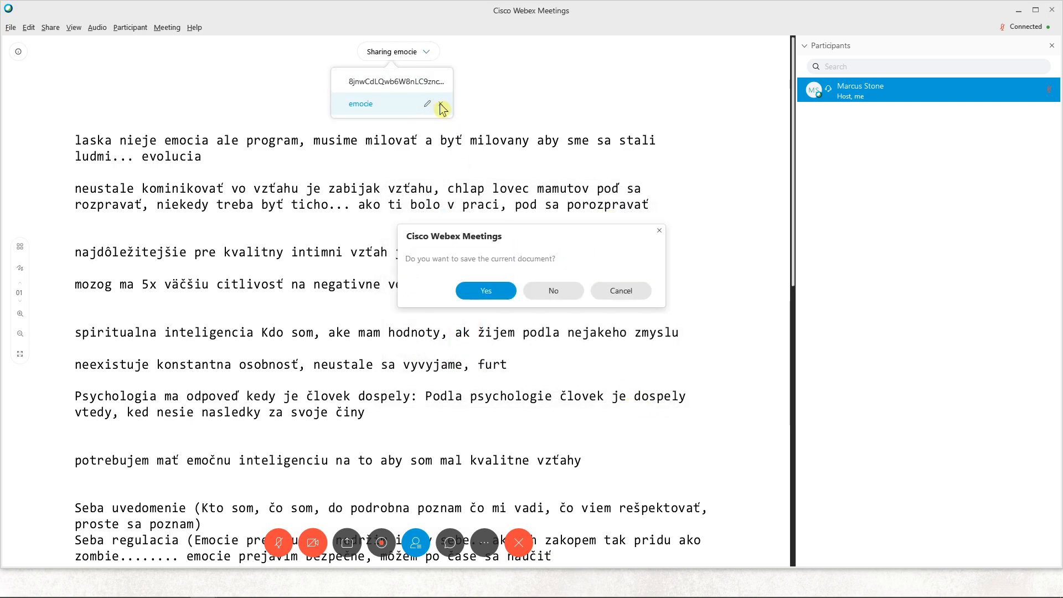
click(553, 290)
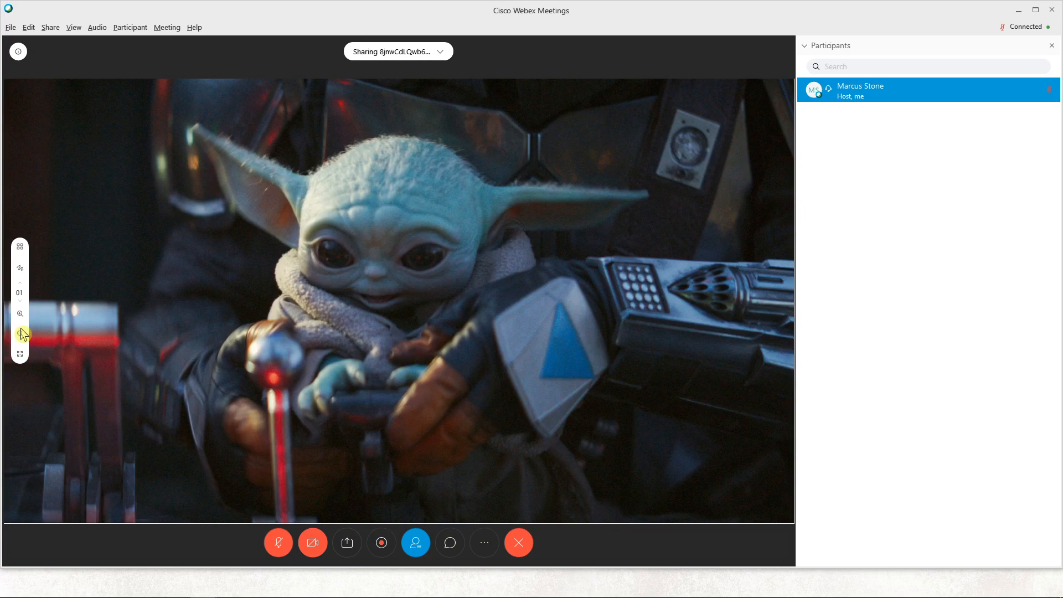
- Zoom out the shared Baby Yoda image so it fits smaller in the view
click(20, 333)
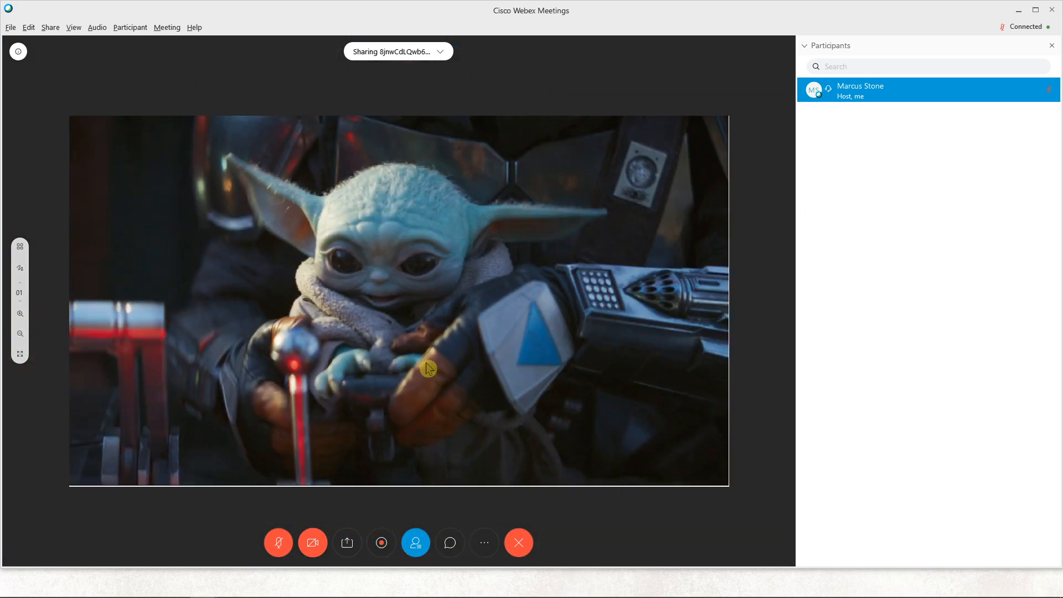
mouse_move(346, 543)
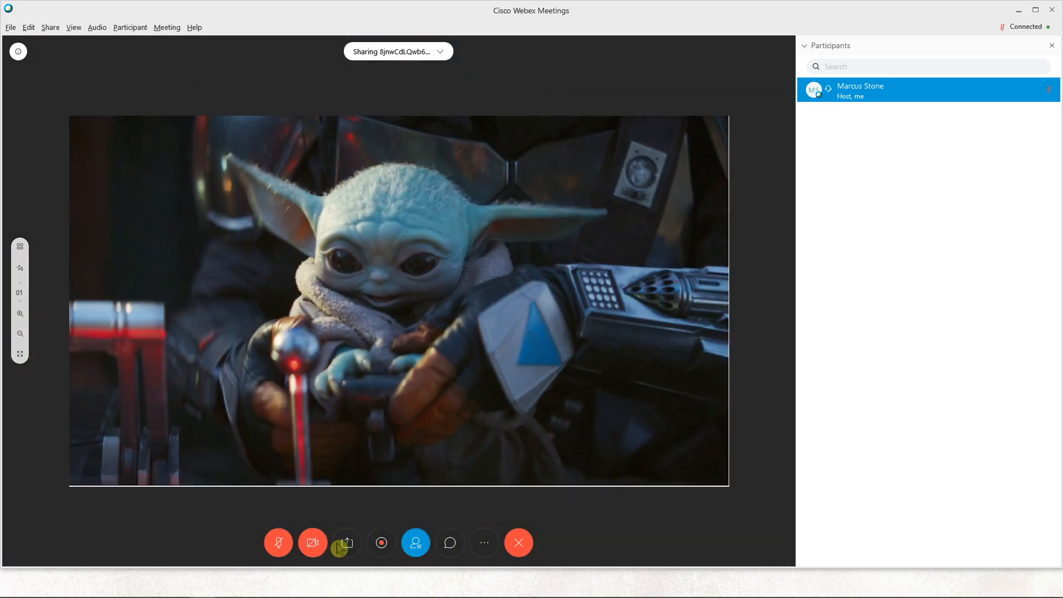